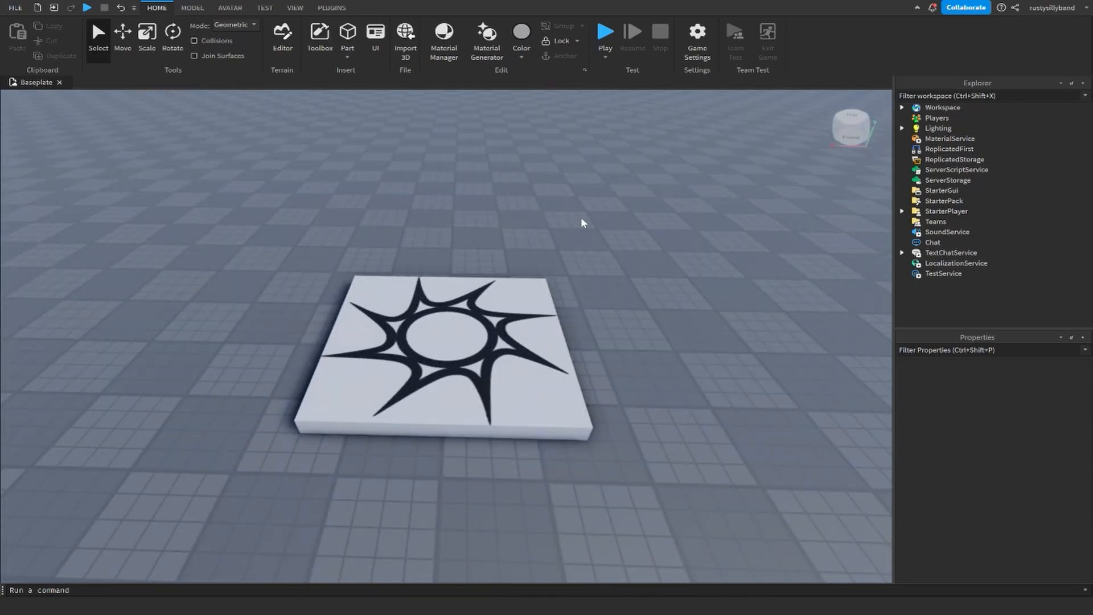
mouse_move(581, 214)
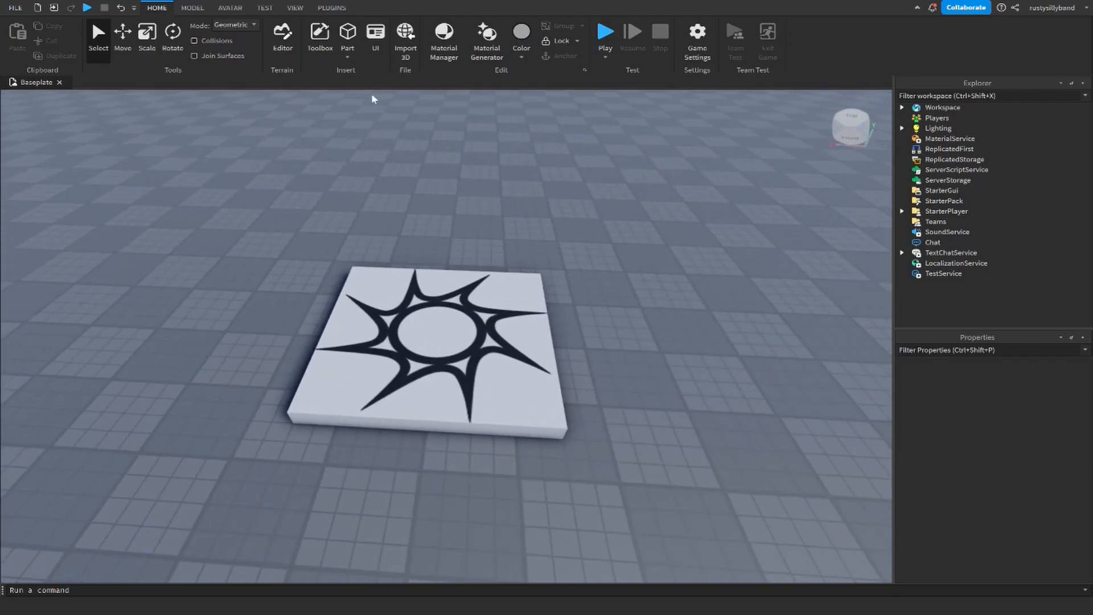
Search the Toolbox models library for 'Sword'
click(319, 35)
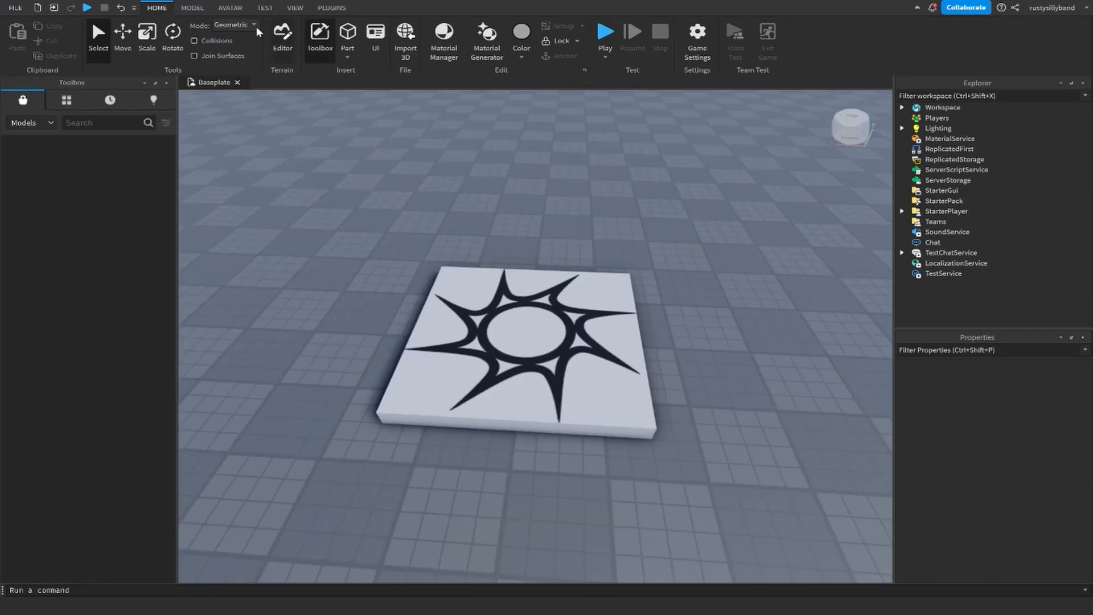
text(Sword)
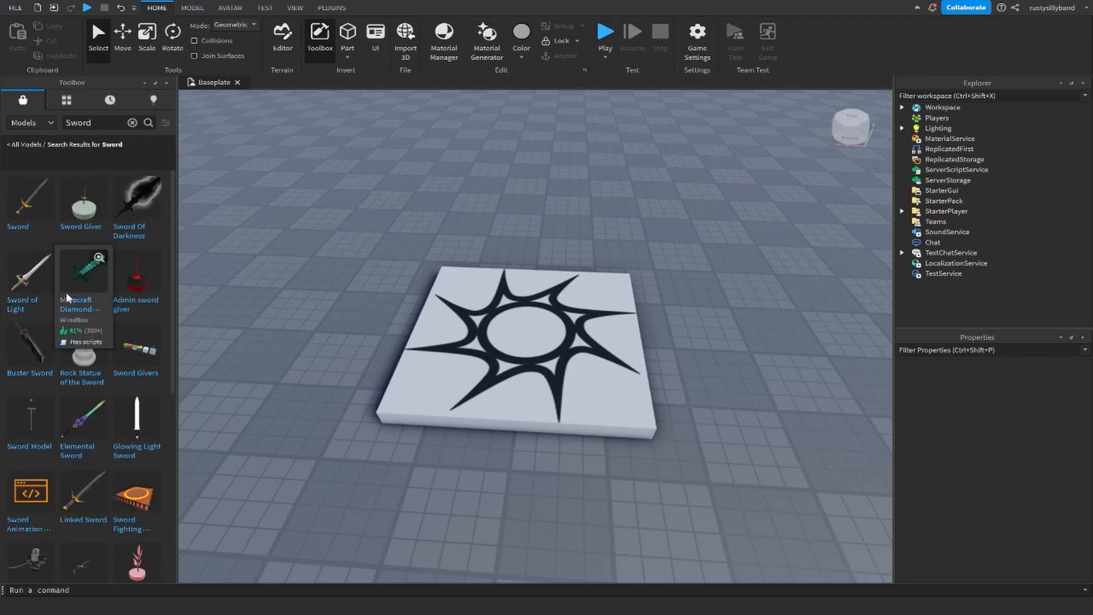
mouse_move(74, 273)
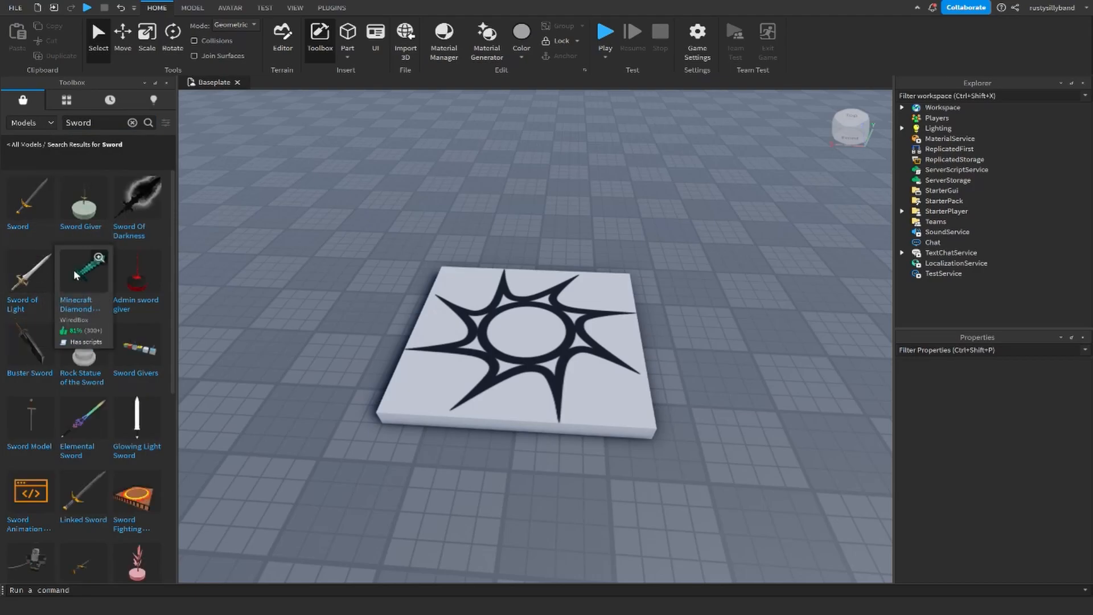
mouse_move(81, 269)
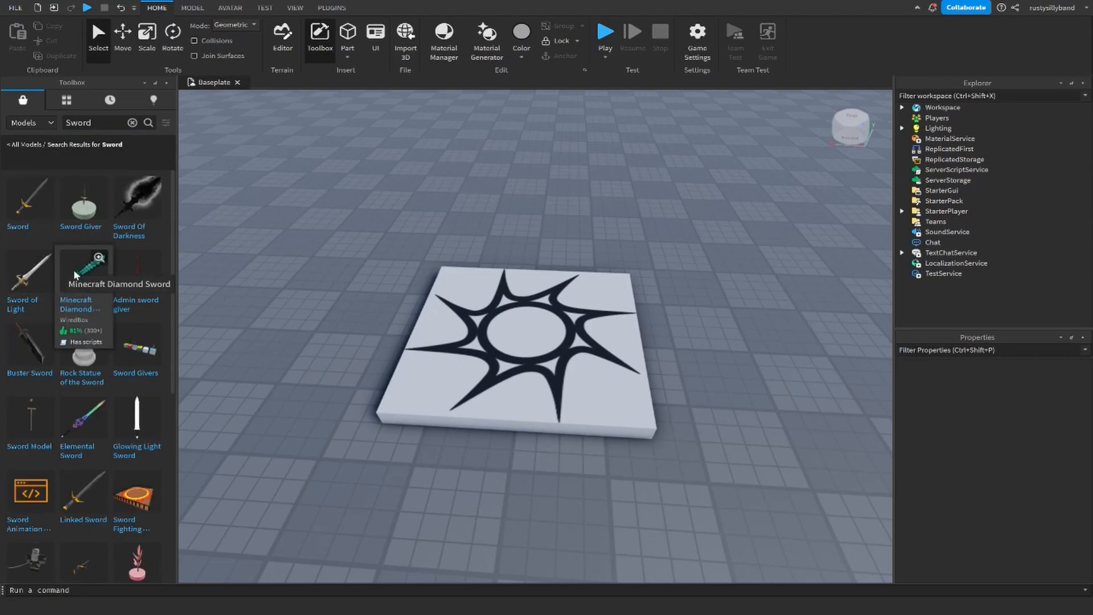
Insert the Minecraft Diamond Sword model into Workspace, accepting the scripts warning and declining Insert Tool
click(83, 268)
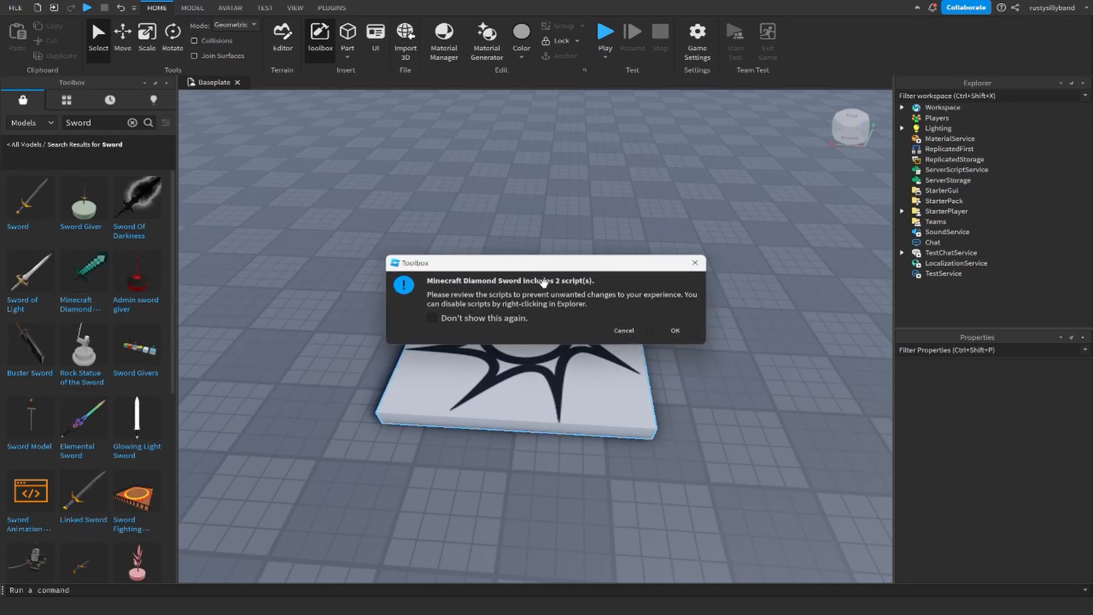
mouse_move(526, 279)
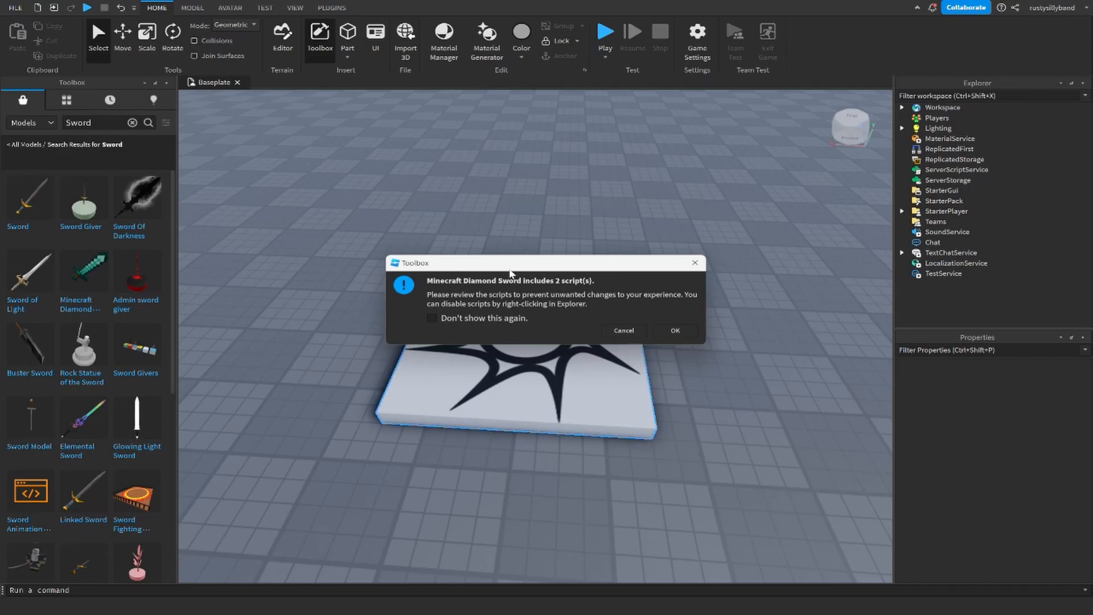
click(673, 329)
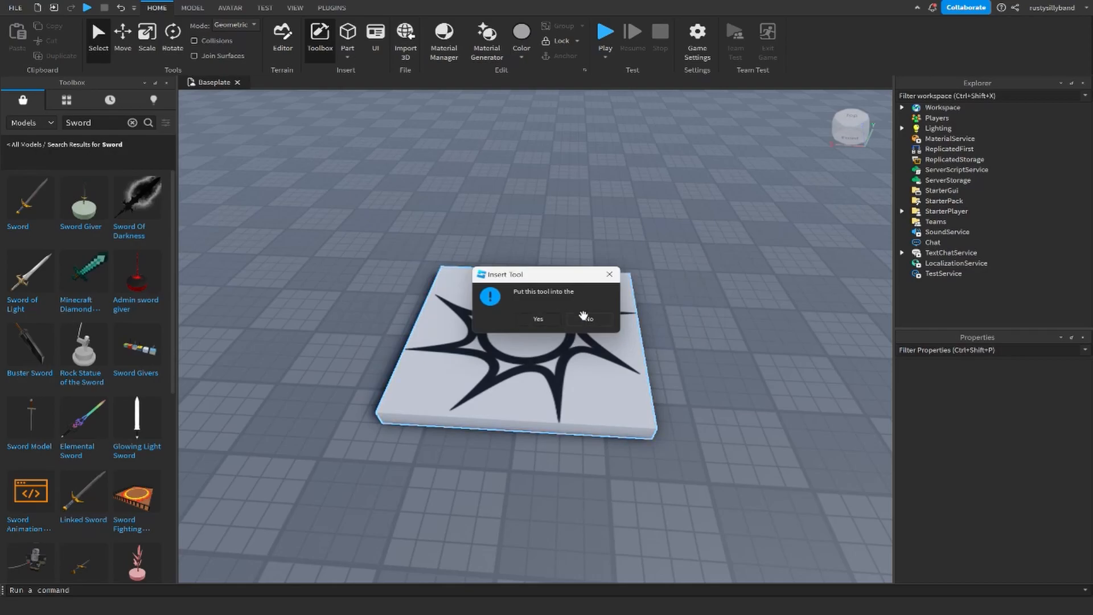
click(537, 319)
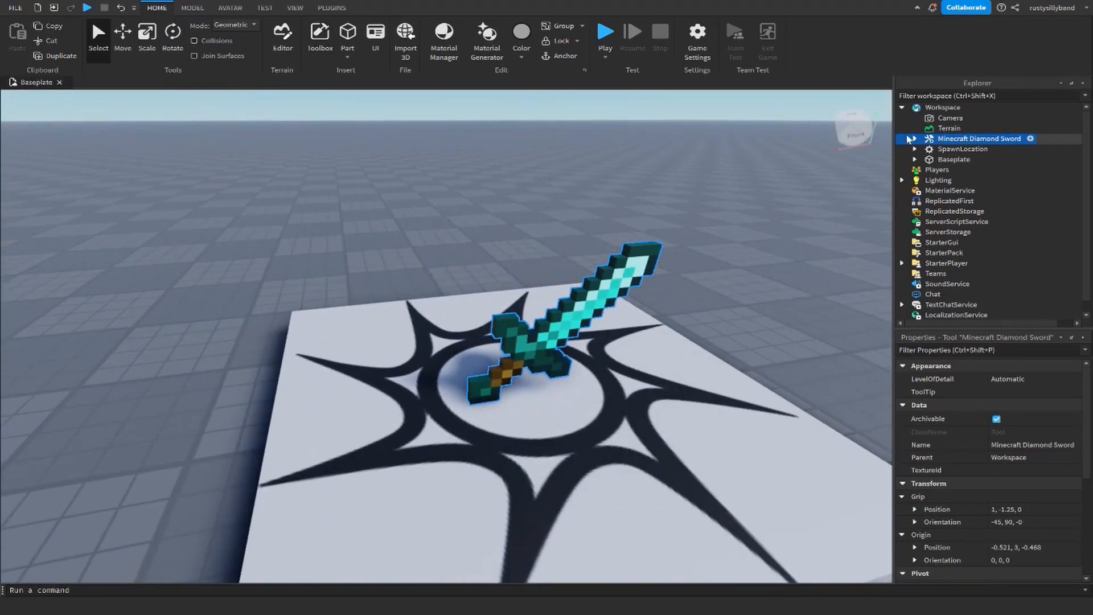
Insert an Attachment under the Minecraft Diamond Sword's Handle and select it
click(914, 139)
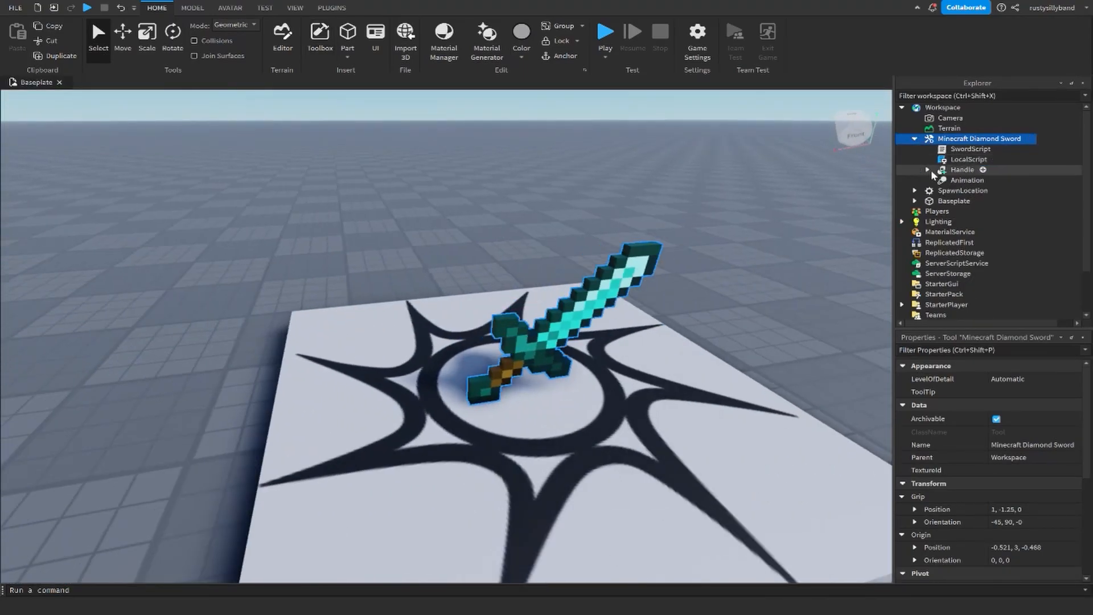
click(962, 170)
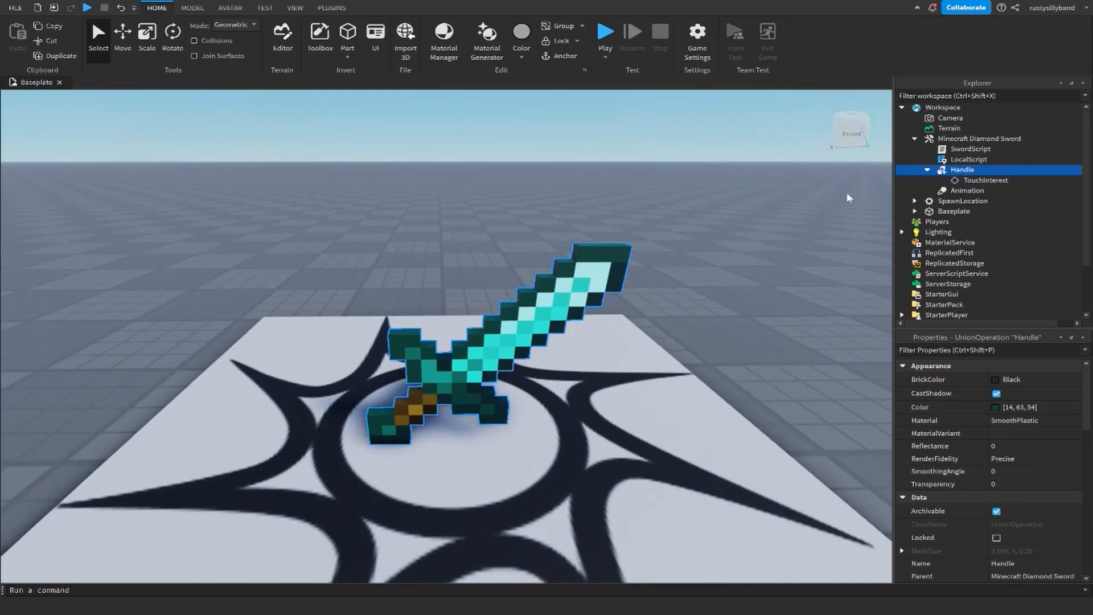
click(1031, 170)
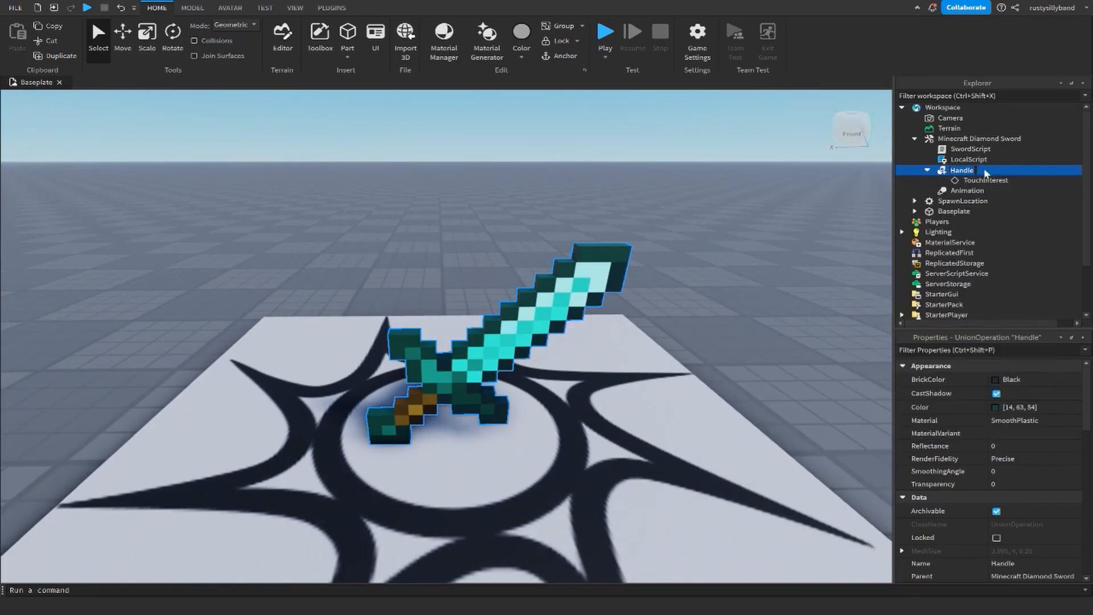
click(1035, 170)
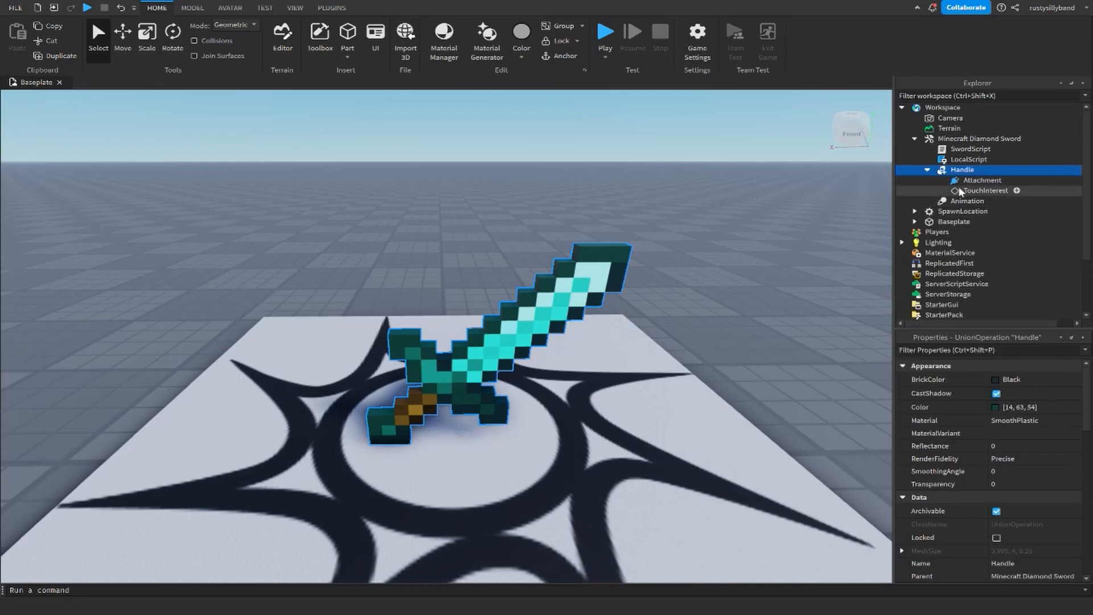
click(982, 180)
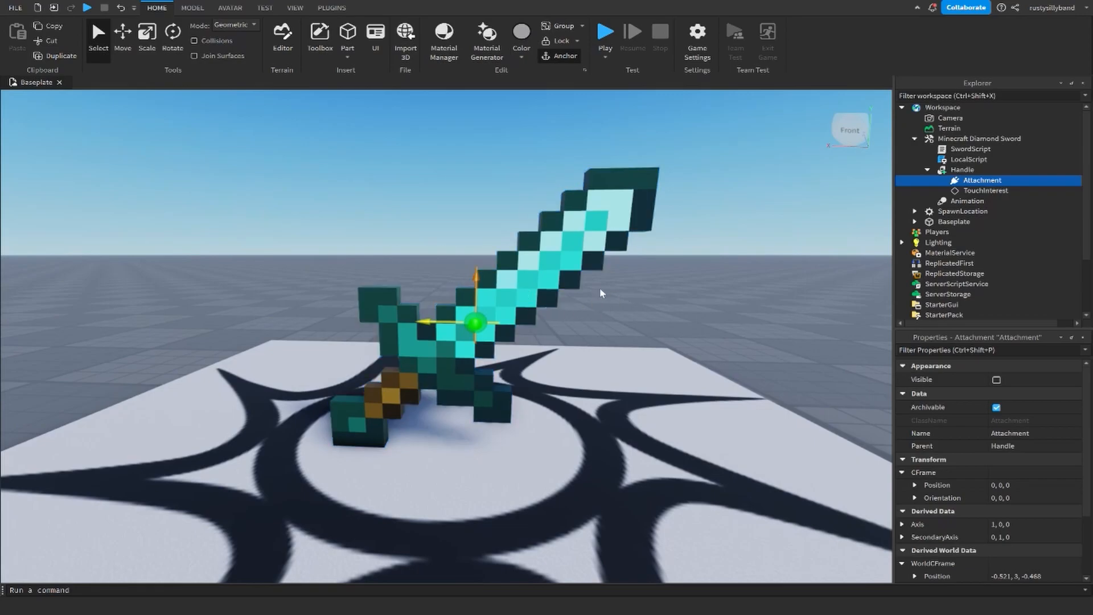
Rename the attachment TopAttachment, move it to the blade tip, and add BottomAttachment
click(122, 35)
text(TopAttachment)
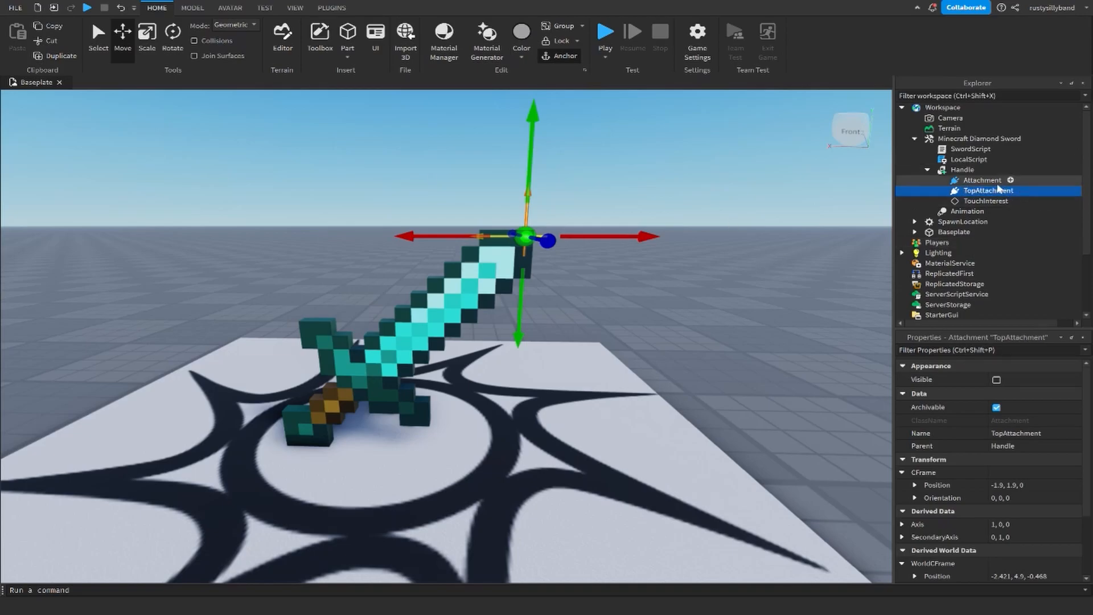
click(982, 180)
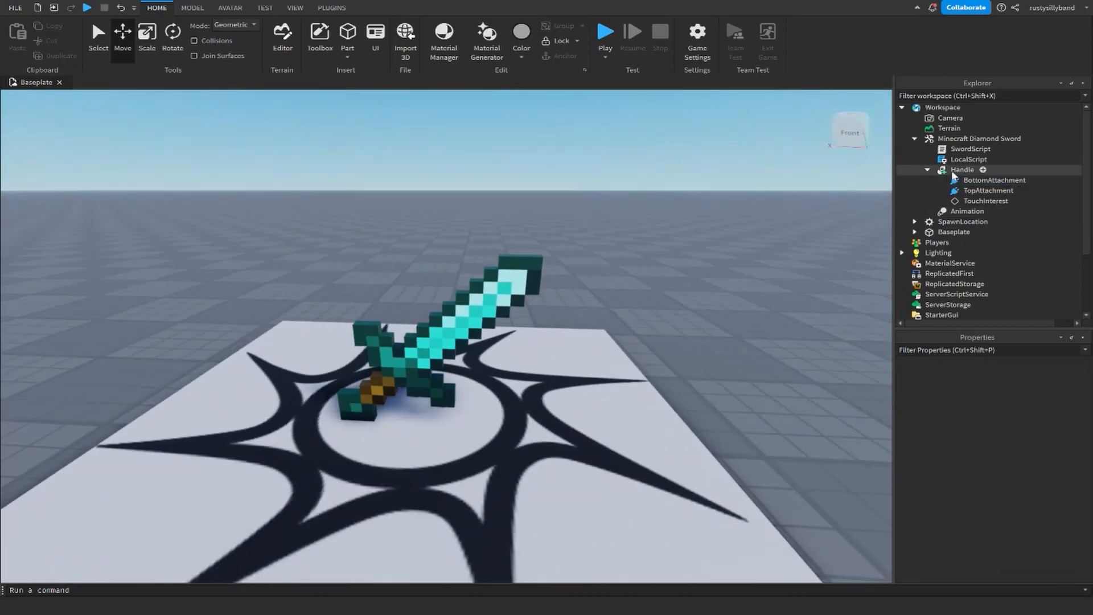
Insert a Trail under the sword's Handle and set its Lifetime to 0.1
click(963, 170)
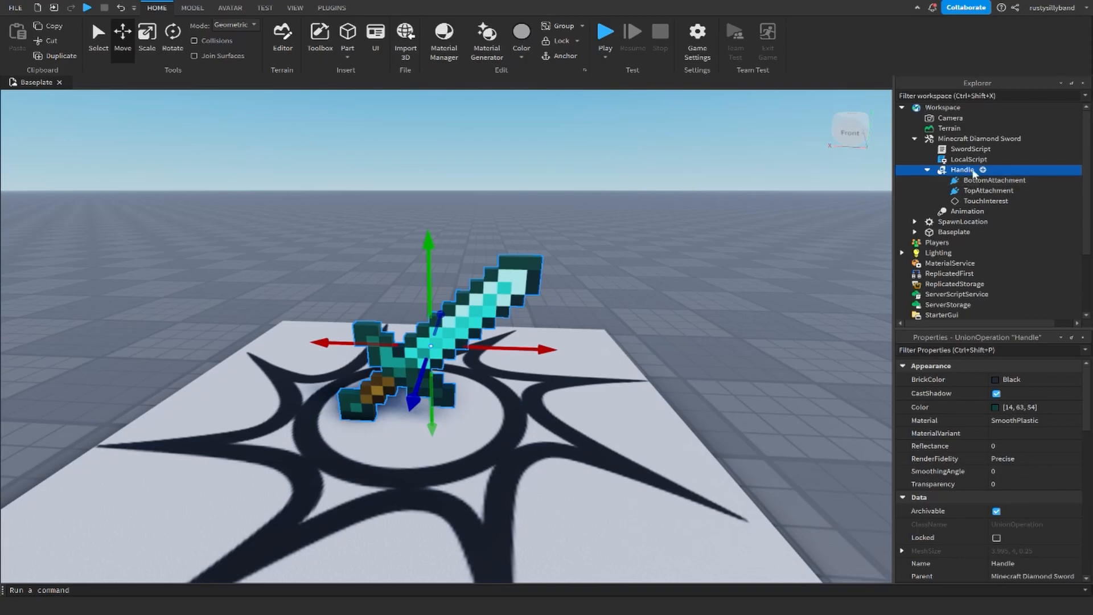
click(982, 169)
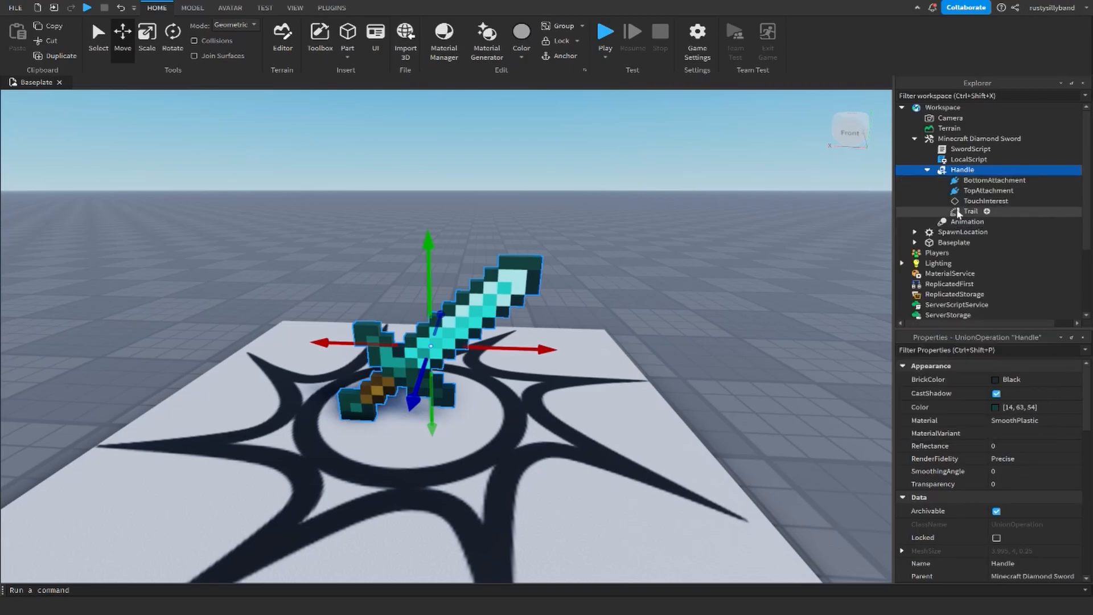
click(970, 211)
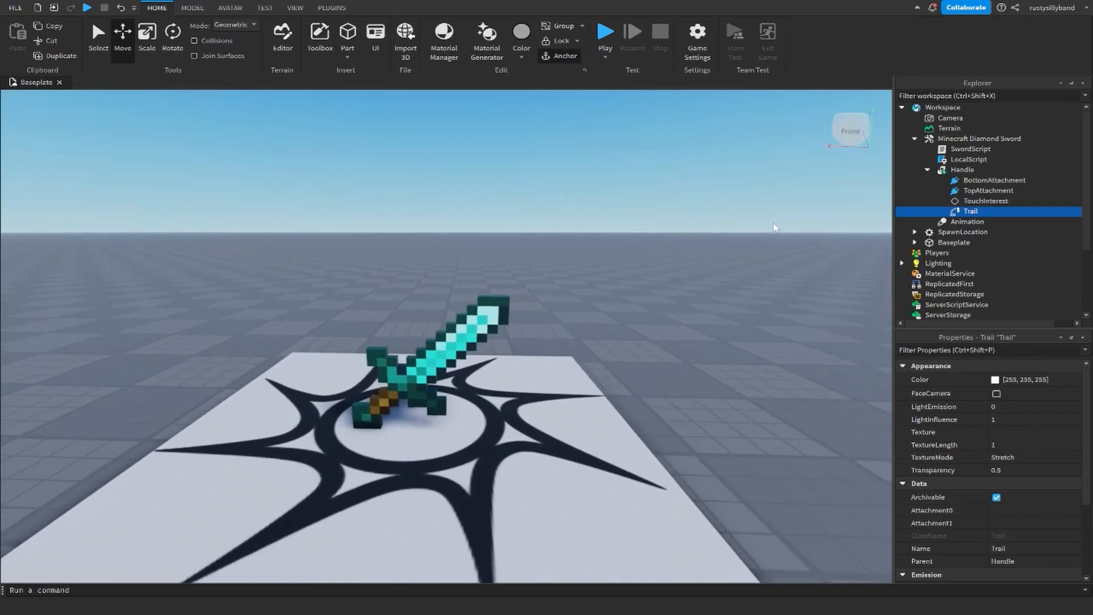
scroll(down, 3)
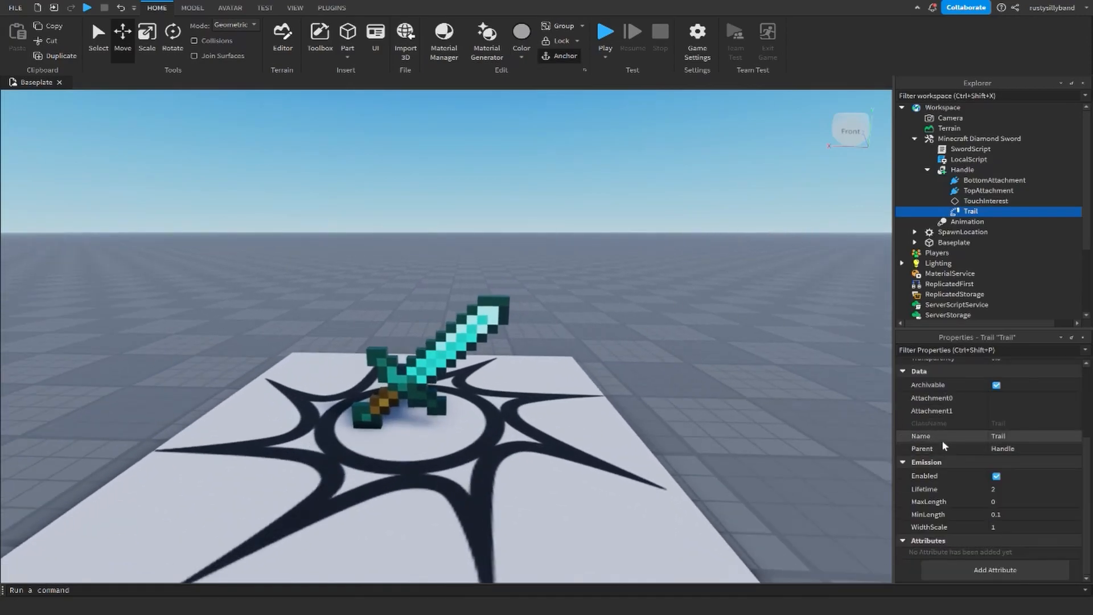
click(1009, 488)
text(0.1)
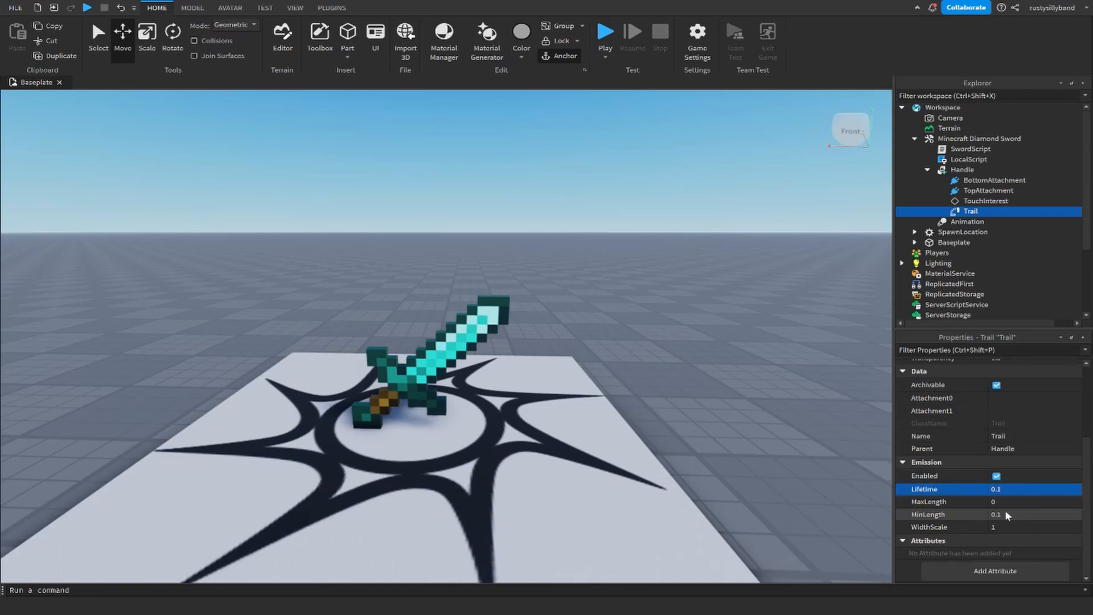
mouse_move(708, 367)
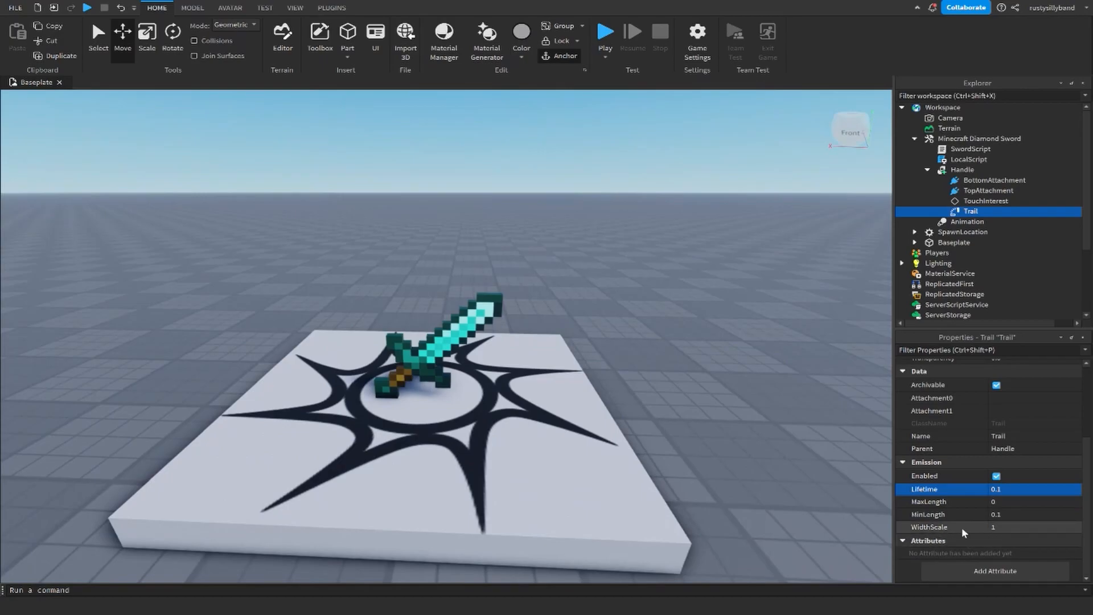
mouse_move(1024, 492)
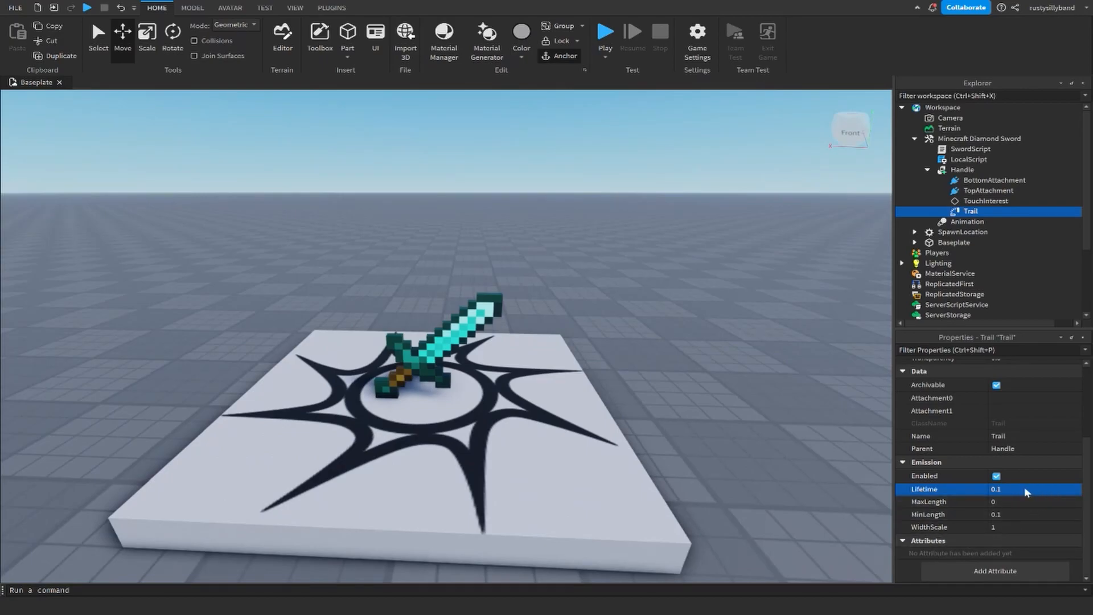
scroll(up, 3)
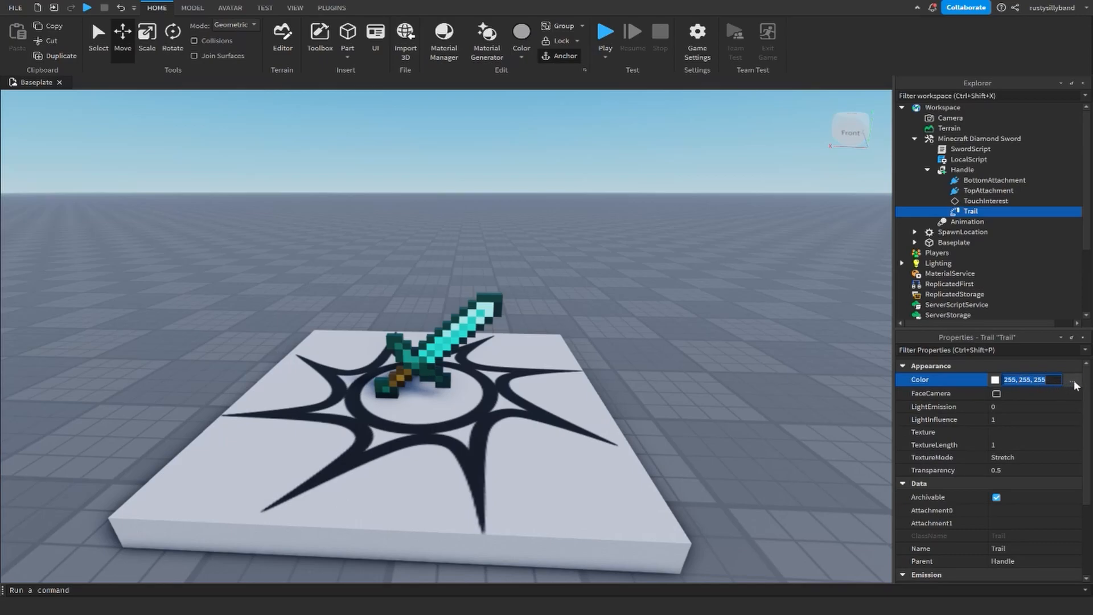
Set the Trail's Color to a cyan-to-light-blue ColorSequence
click(1077, 384)
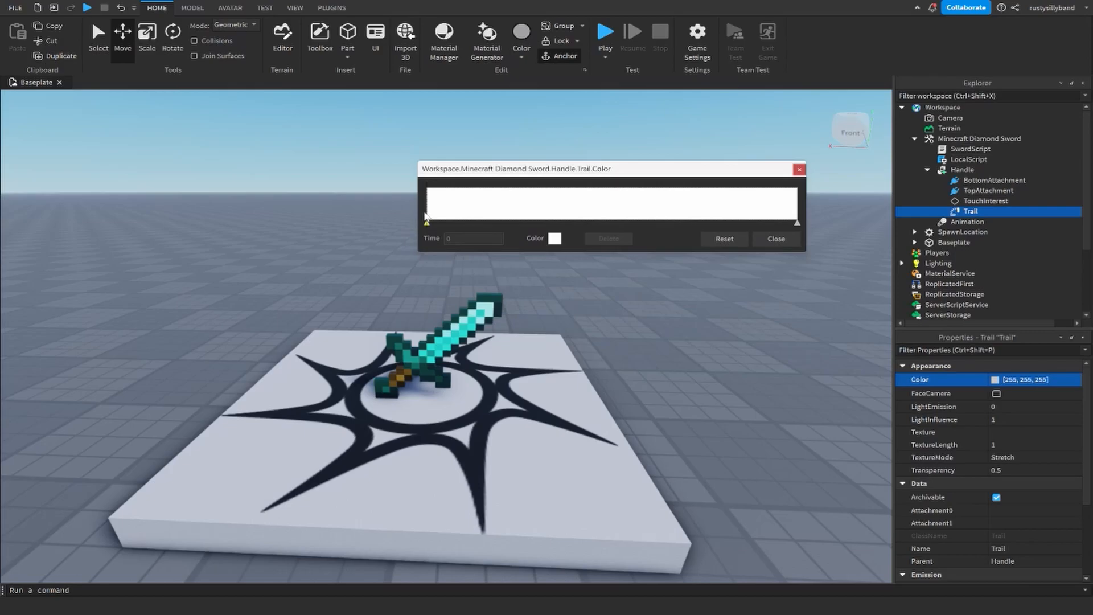
click(555, 238)
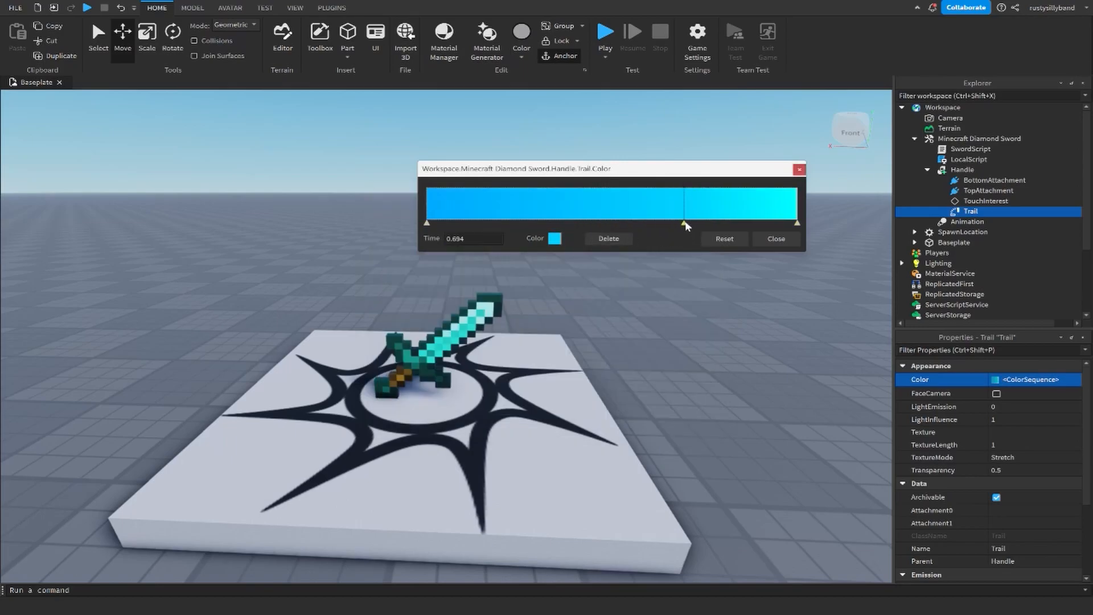
click(775, 238)
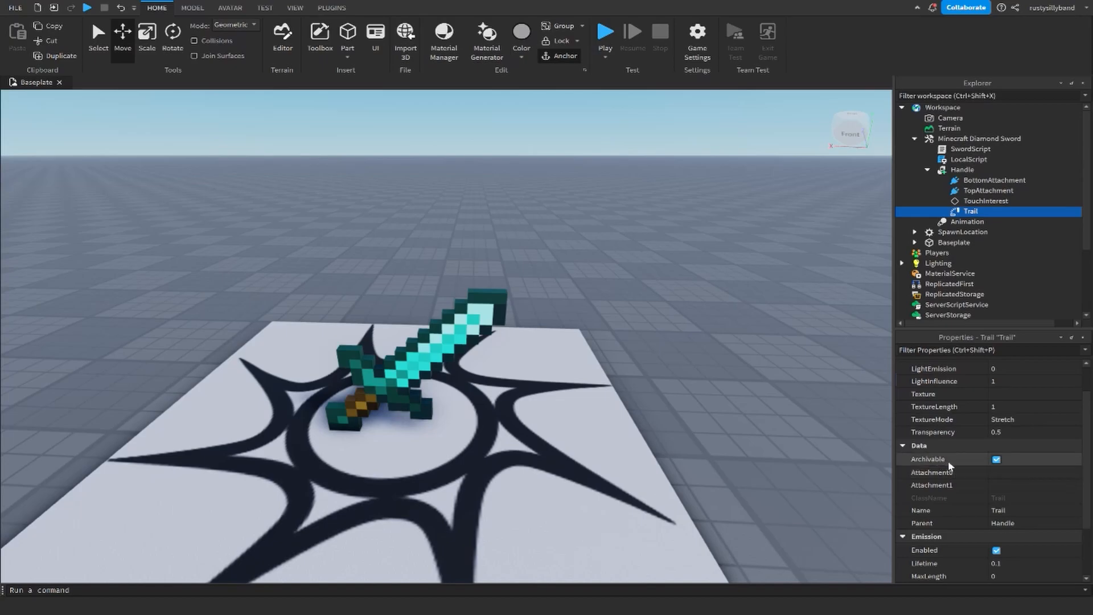
Set the Trail's Attachment0 to BottomAttachment and Attachment1 to TopAttachment
click(931, 472)
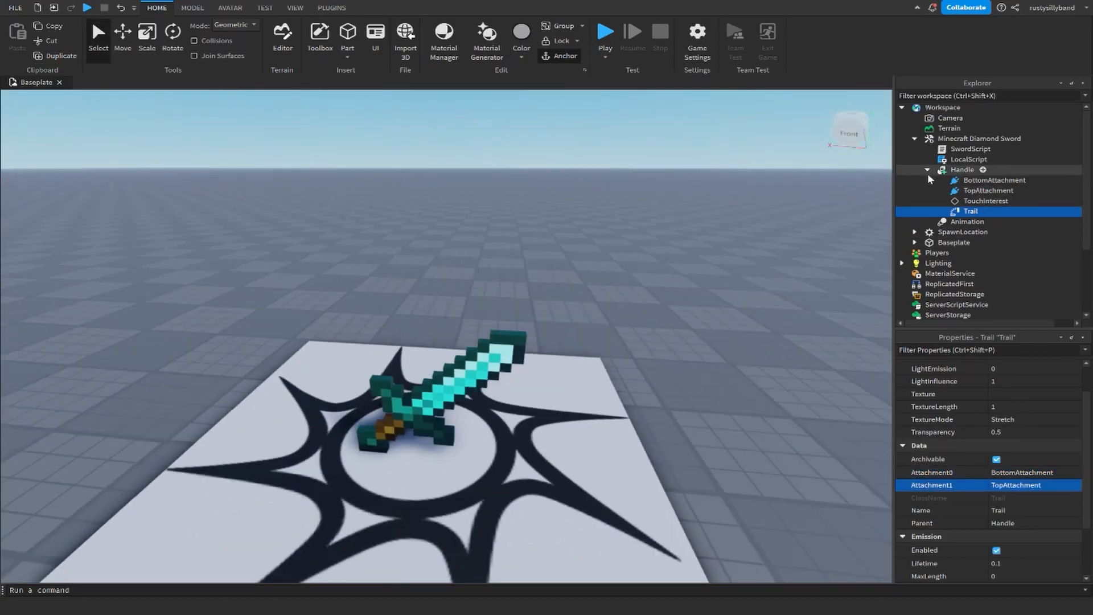
click(927, 170)
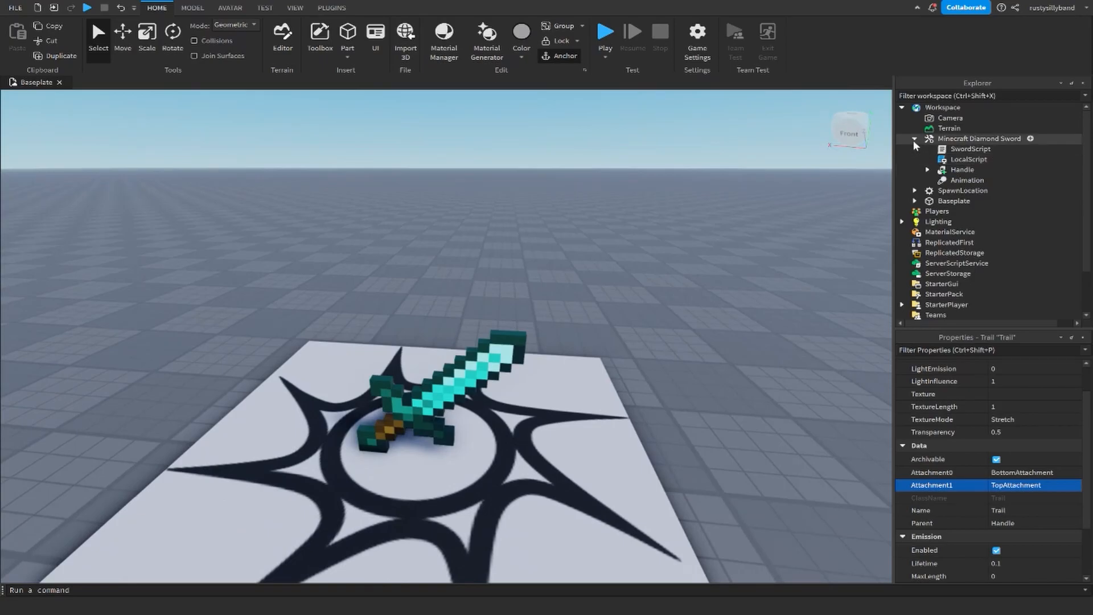
Move the Minecraft Diamond Sword into StarterPack and start a Play test
click(979, 138)
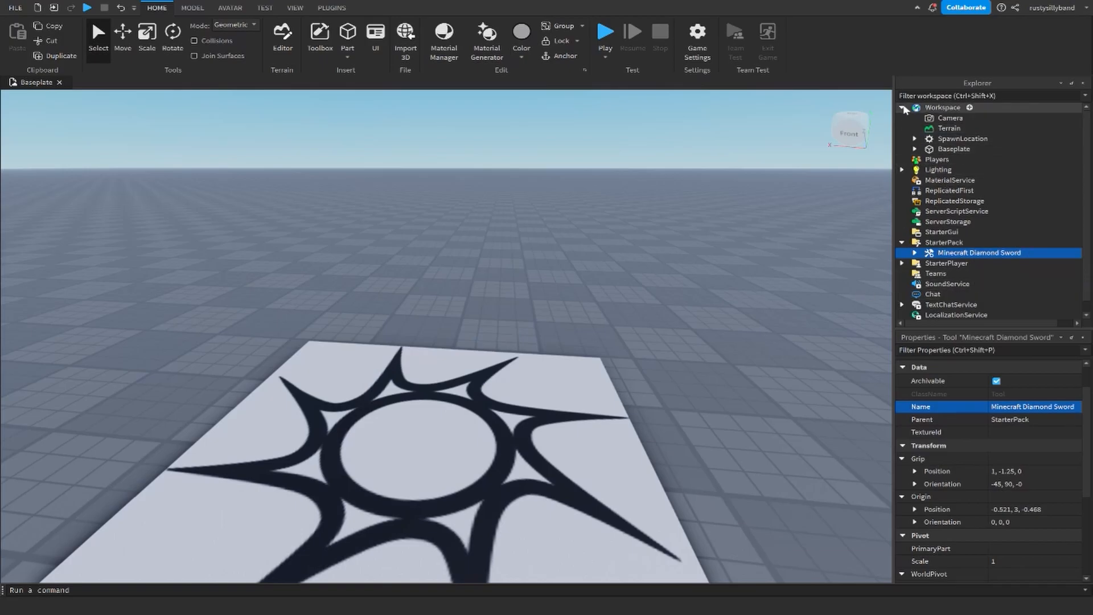
click(903, 108)
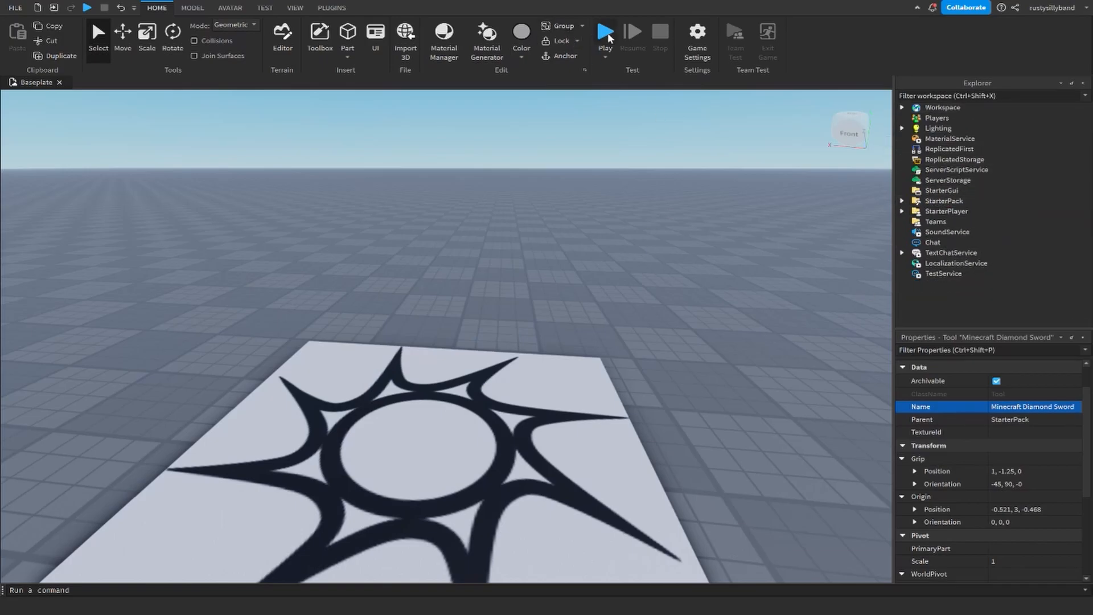
click(604, 33)
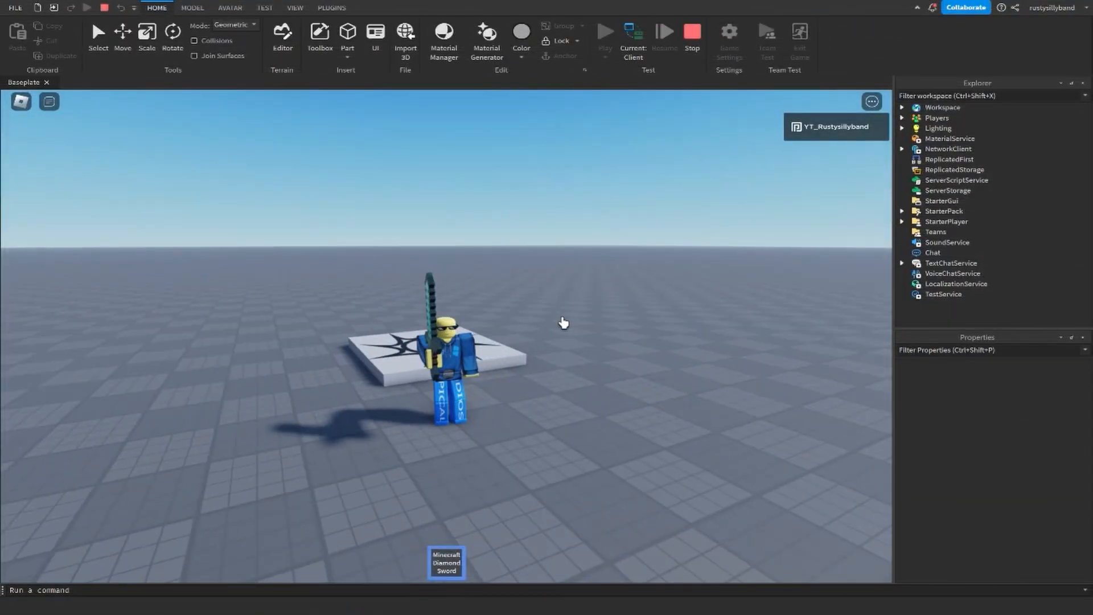